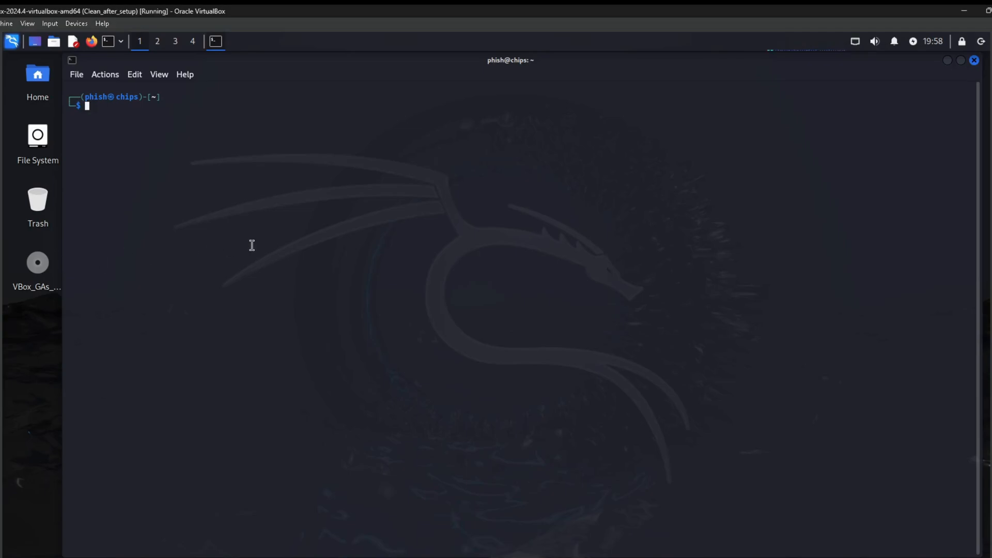
# - Show interfaces with 'ip a', then ping-sweep 192.168.56.0/24 with nmap -sn, finding four hosts up
pyautogui.write('ip a')
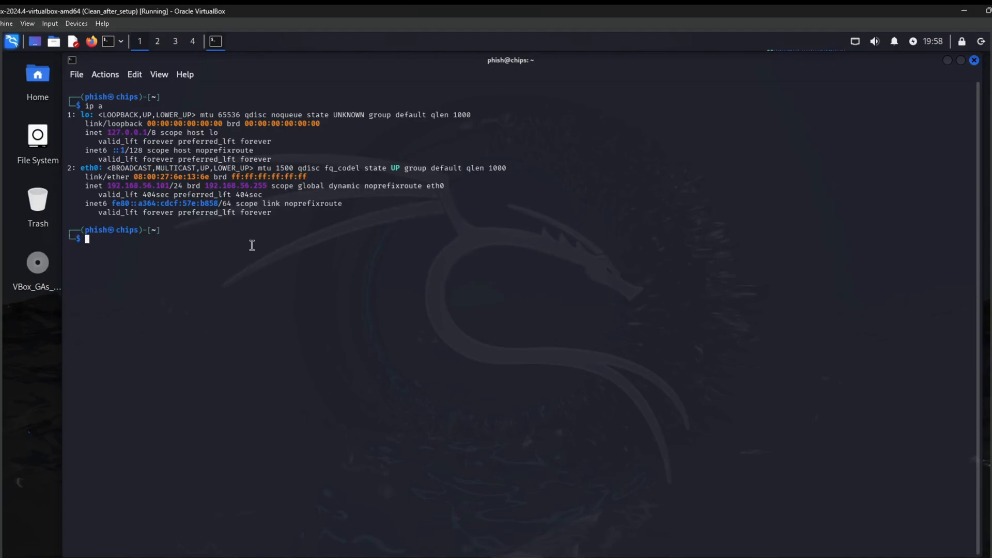
pyautogui.write('nmap -sn 19')
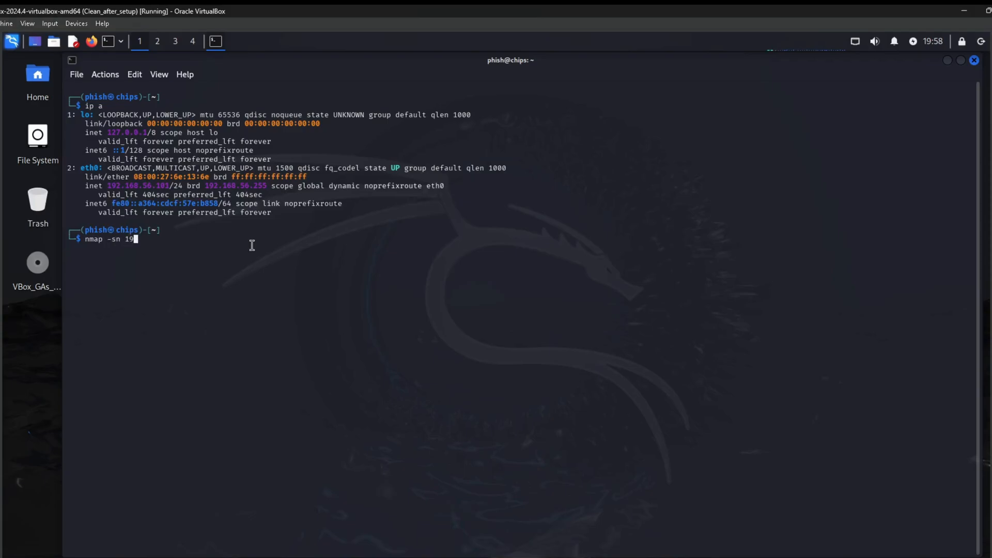
pyautogui.write('2.168.56.')
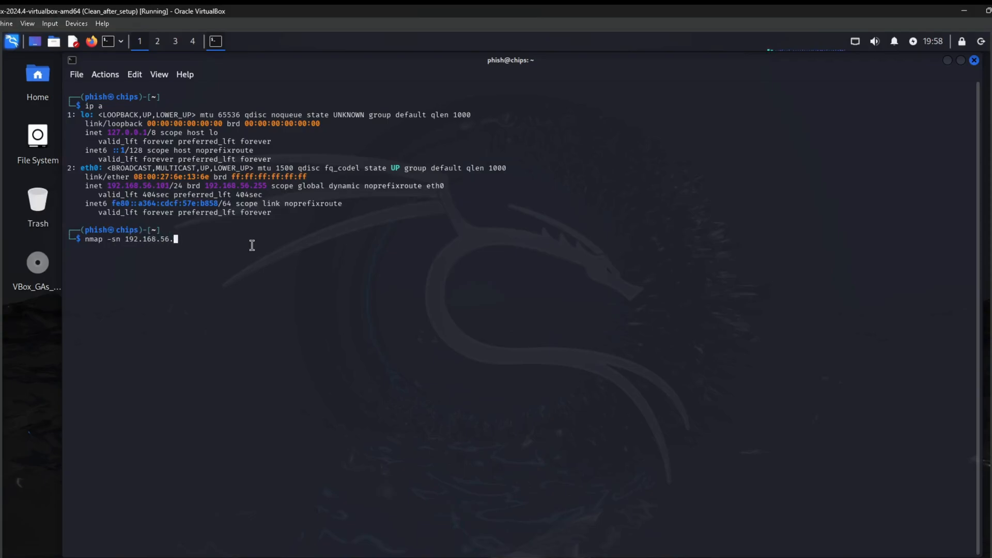
pyautogui.press('Return')
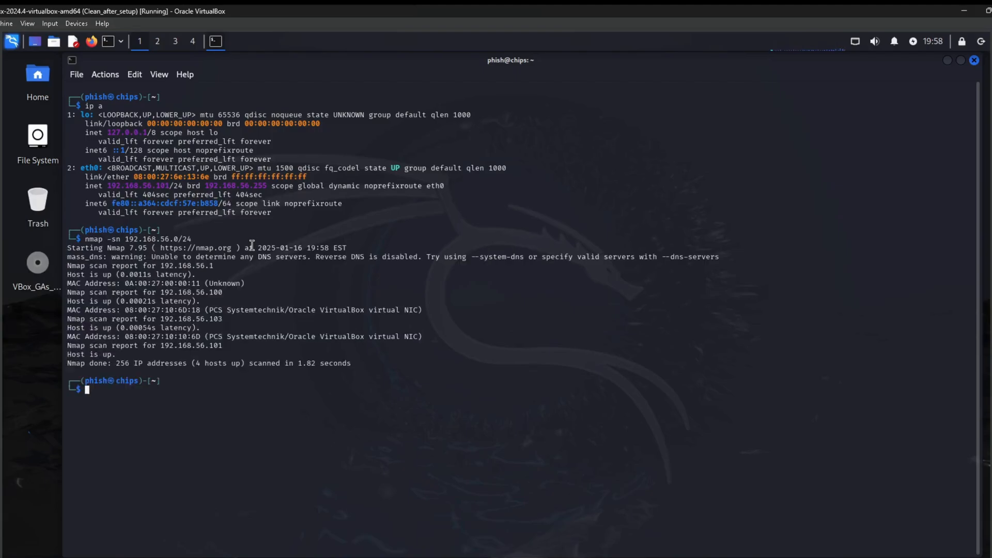
pyautogui.write('n')
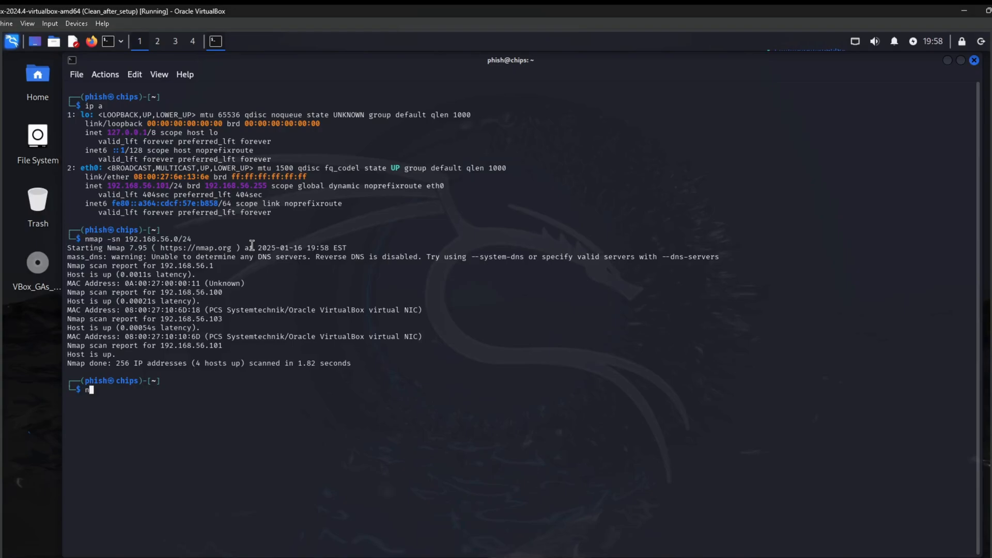
# - Begin an nmap command against 192.168.x before turning to the nmap manual
pyautogui.write('map 1')
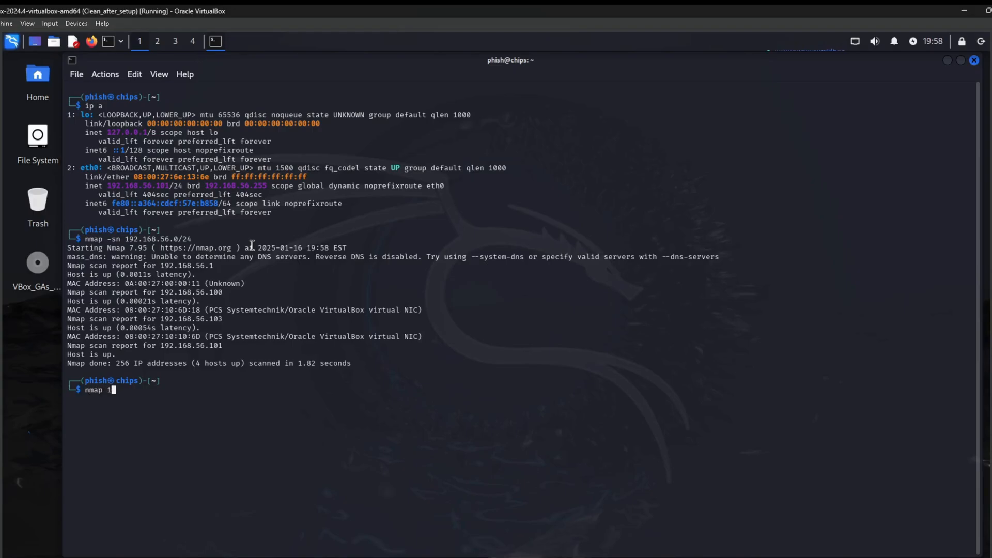
pyautogui.write('92.168.')
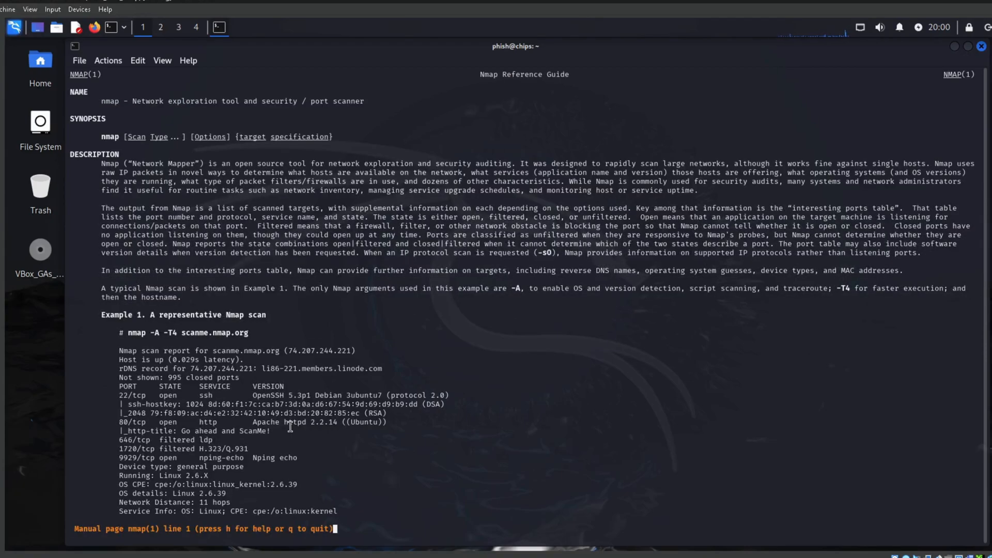
# - Page down through the nmap manual's options summary and target specification sections
pyautogui.scroll(-3)
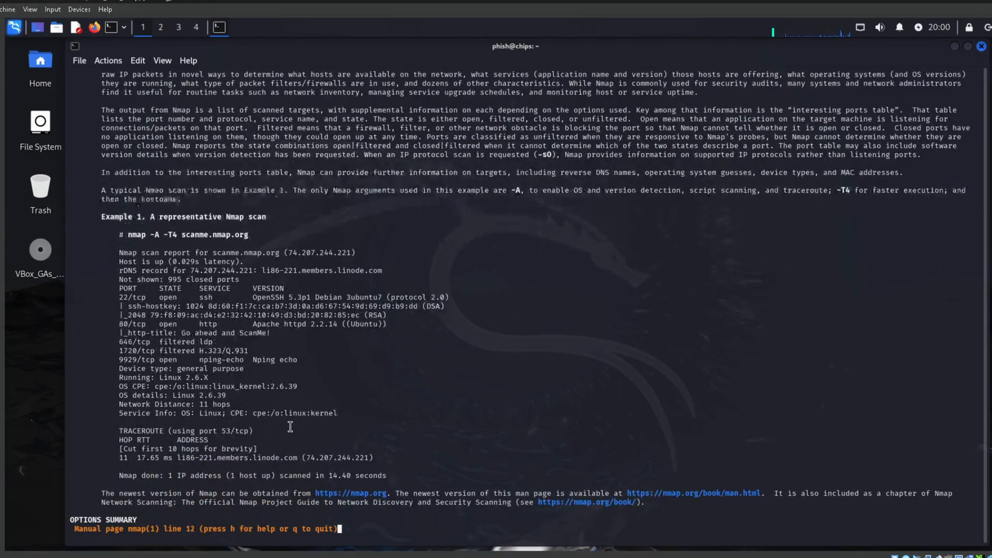
pyautogui.scroll(-3)
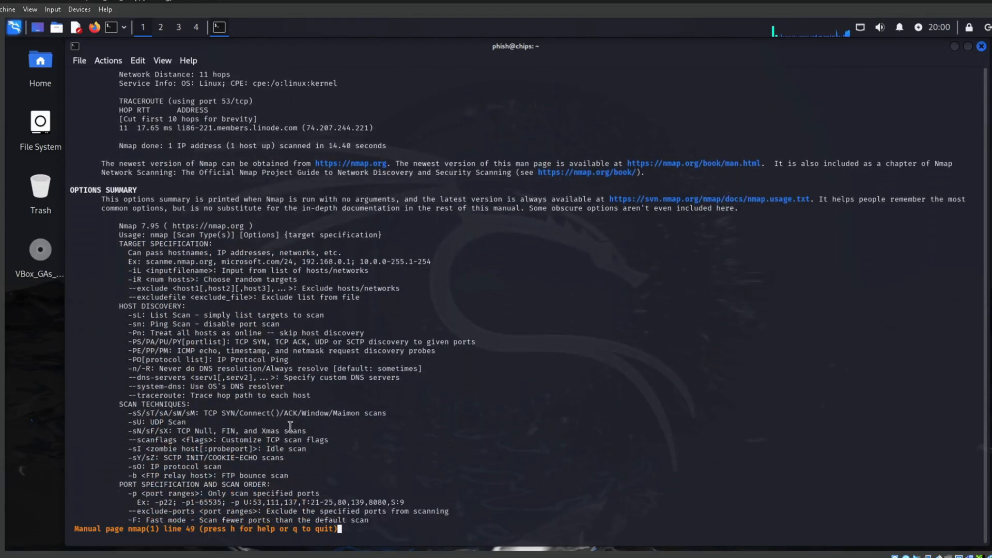
pyautogui.scroll(-3)
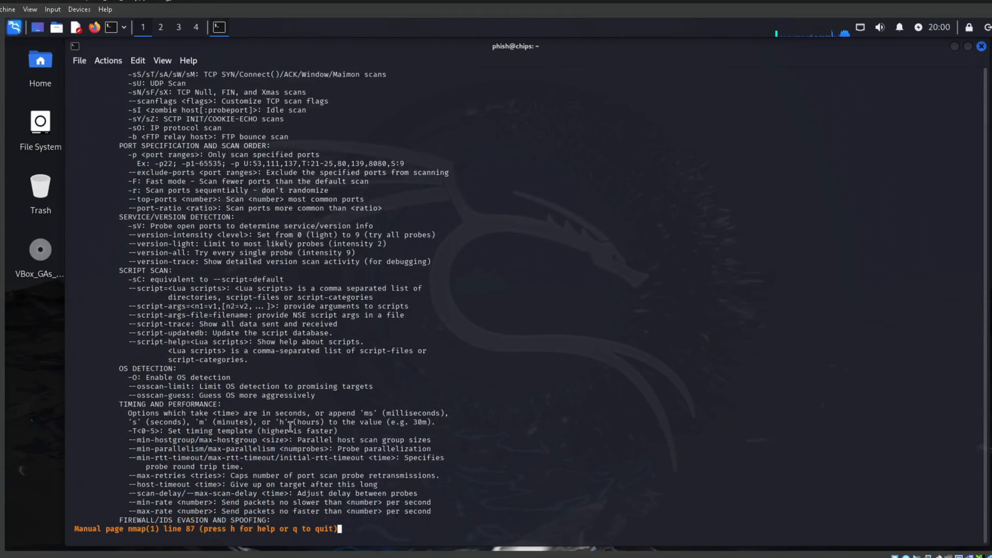
pyautogui.scroll(-3)
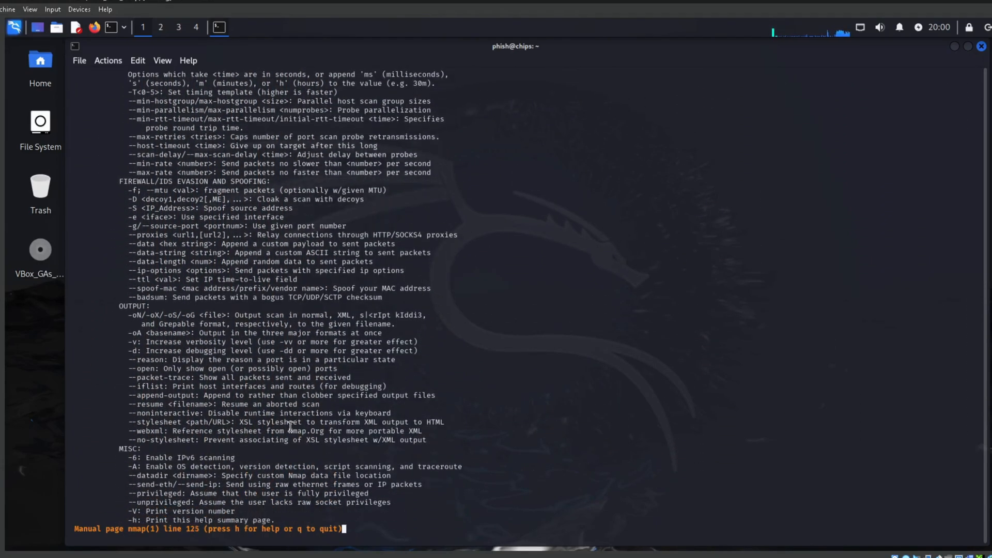
pyautogui.scroll(-3)
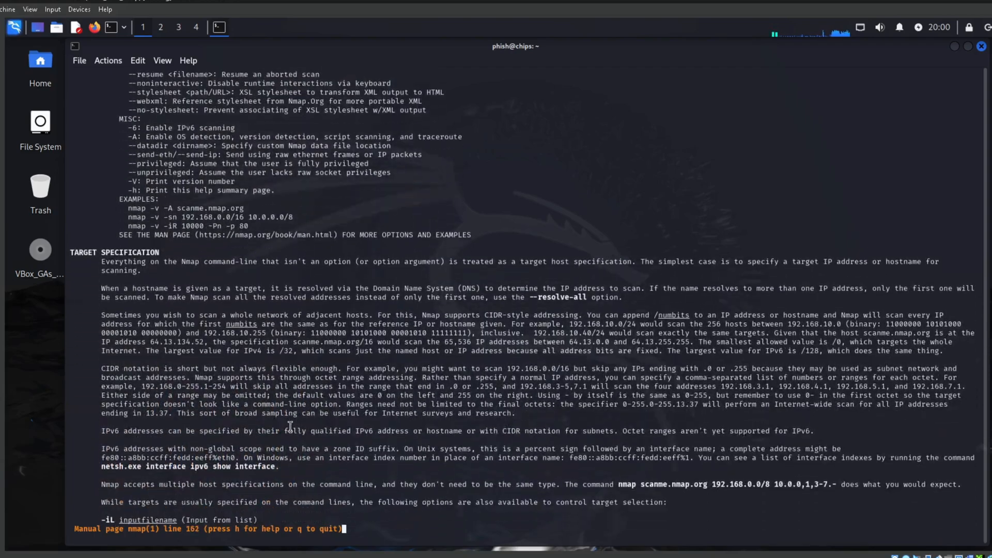
pyautogui.scroll(-3)
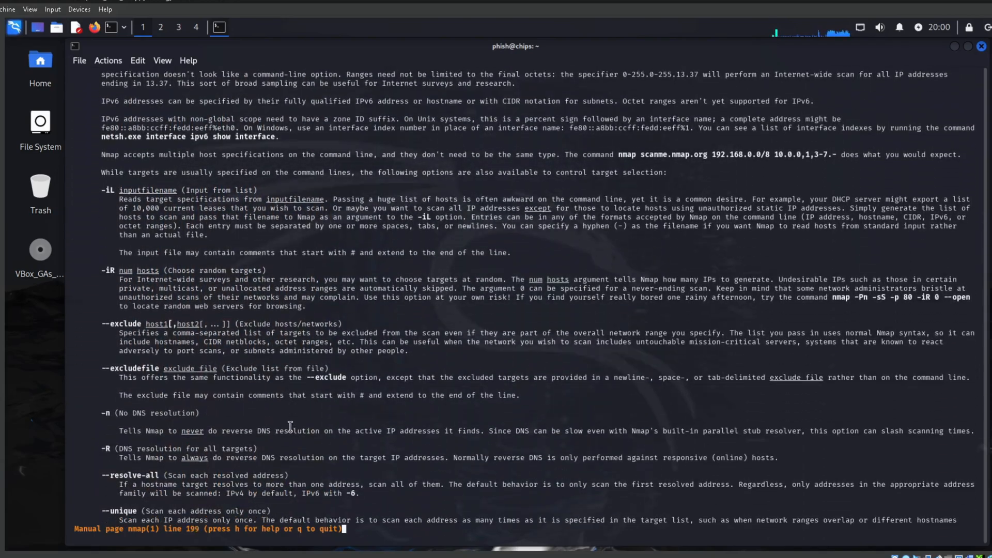
pyautogui.scroll(-3)
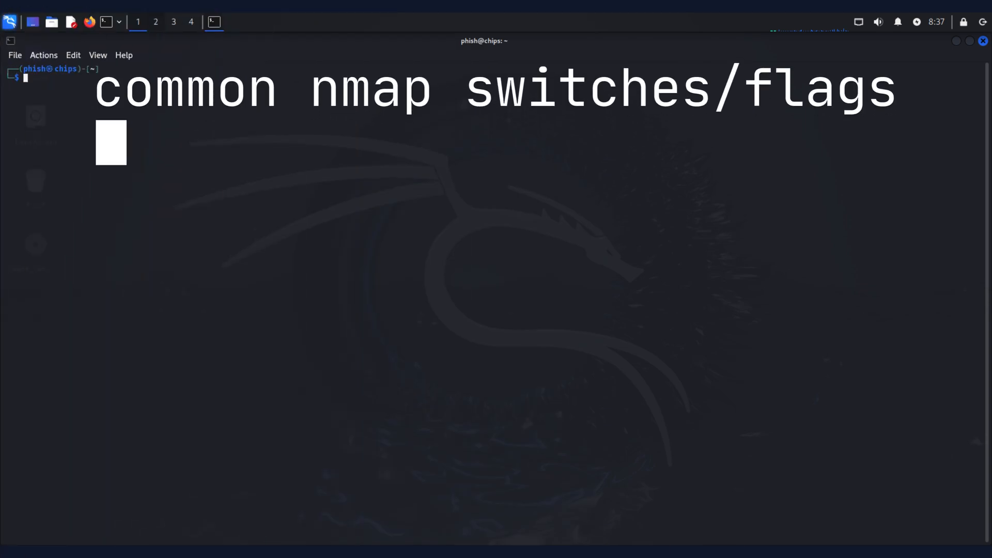
pyautogui.write('-Pn  Disable Host Discovery')
pyautogui.write('-p-  Scans all 65,535 Ports')
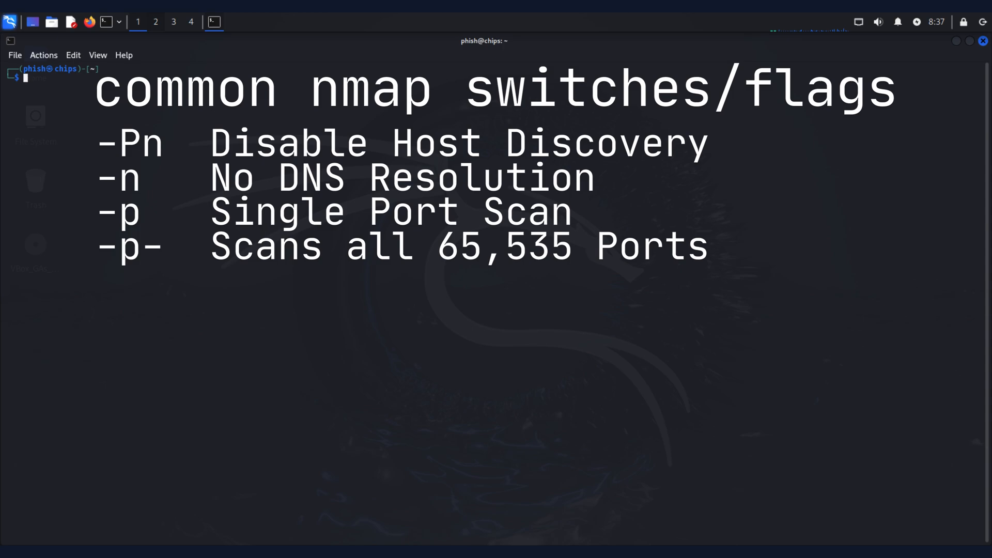
pyautogui.write('--top-ports  Scans a list of top ports')
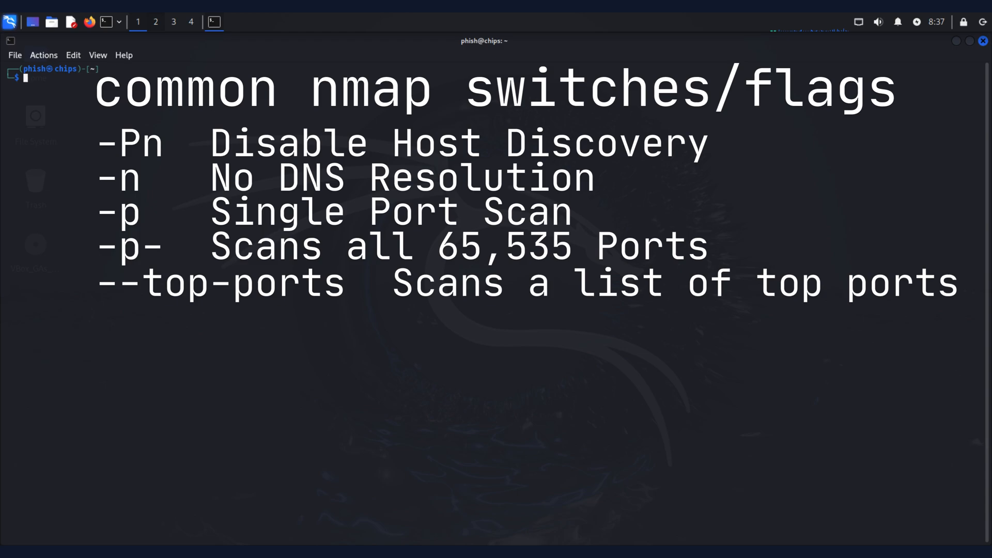
pyautogui.write('-sV  Service Version Detection Scan')
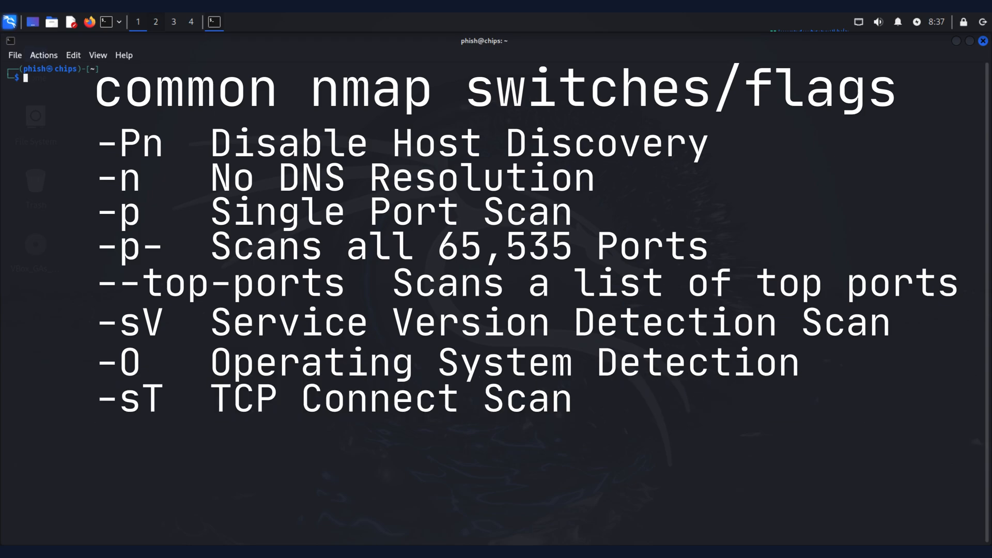
# - Add '-sU UDP Scan', '-sS Stealth Scan' and '-iL Use Host List' to the nmap switches list
pyautogui.write('-sU  UDP Scan (Takes A Long Time)')
pyautogui.write('-A   Aggressive (Very Loud on Network')
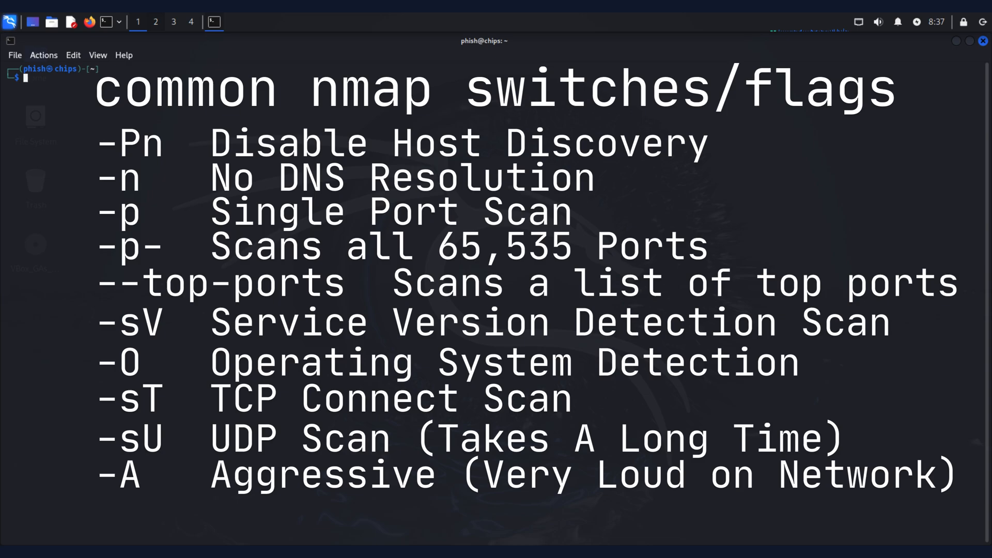
pyautogui.write('-sS  Stealth Scan')
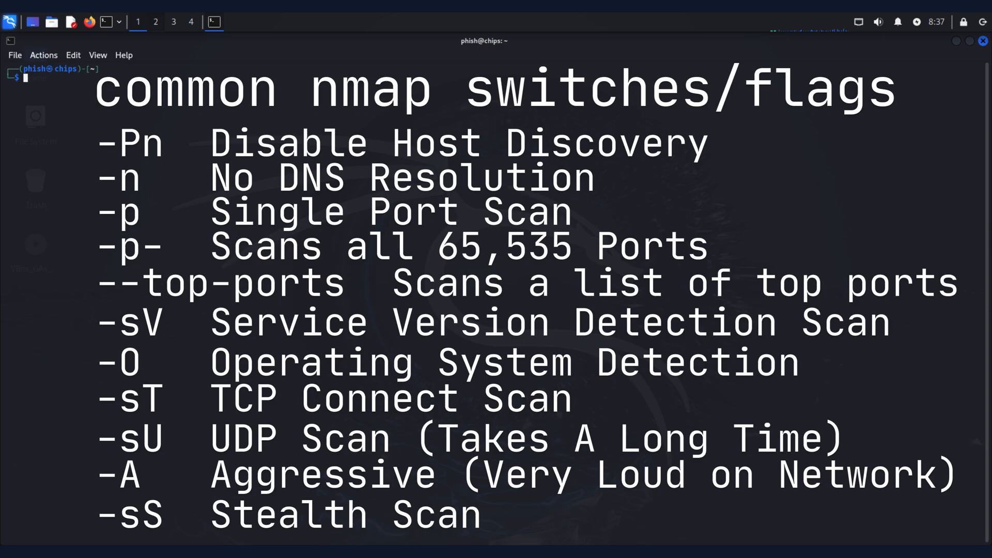
pyautogui.write('-iL  Use Host List')
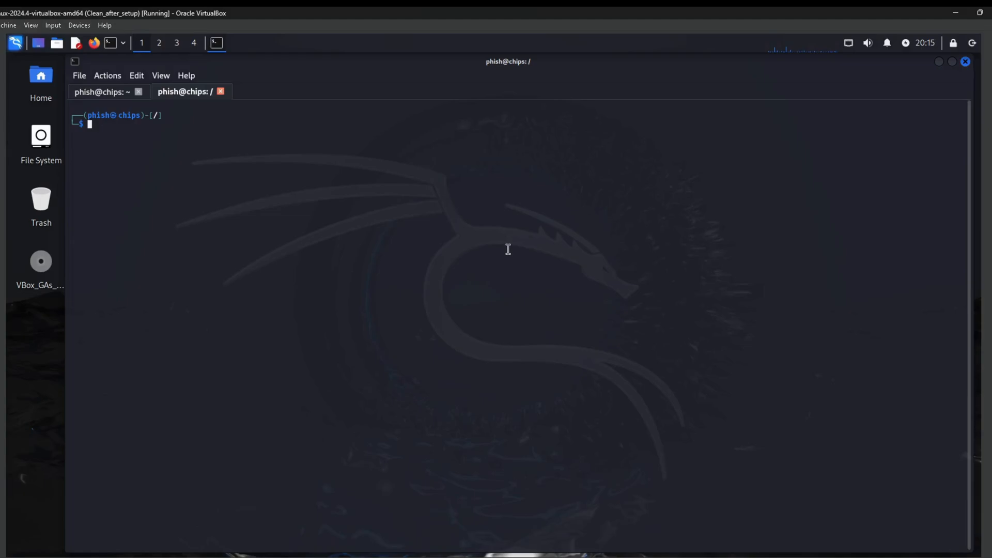
# - Change to /usr/share/nmap/scripts, list the scripts, and filter the listing for 'cve'
pyautogui.write('cd /usr/share/nmap/scripts')
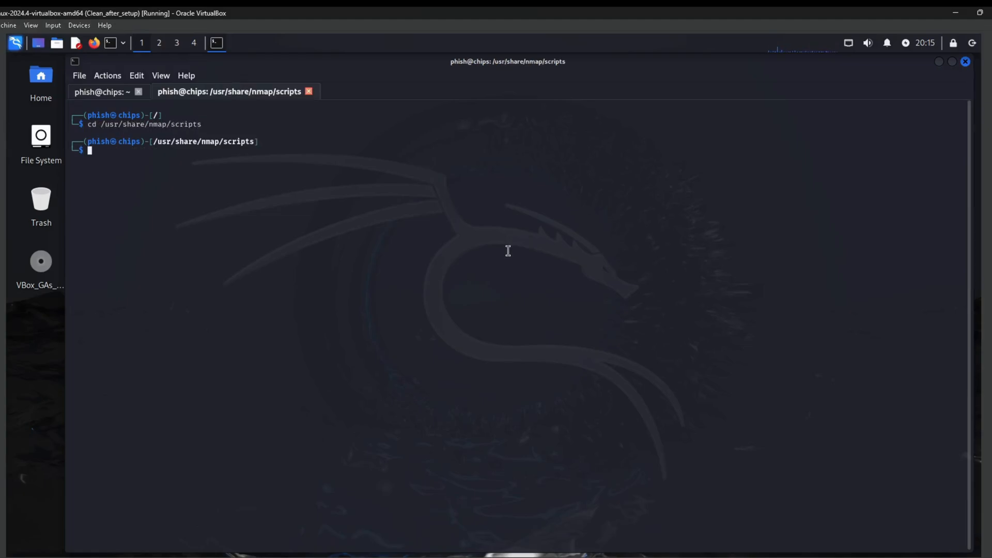
pyautogui.write('ls')
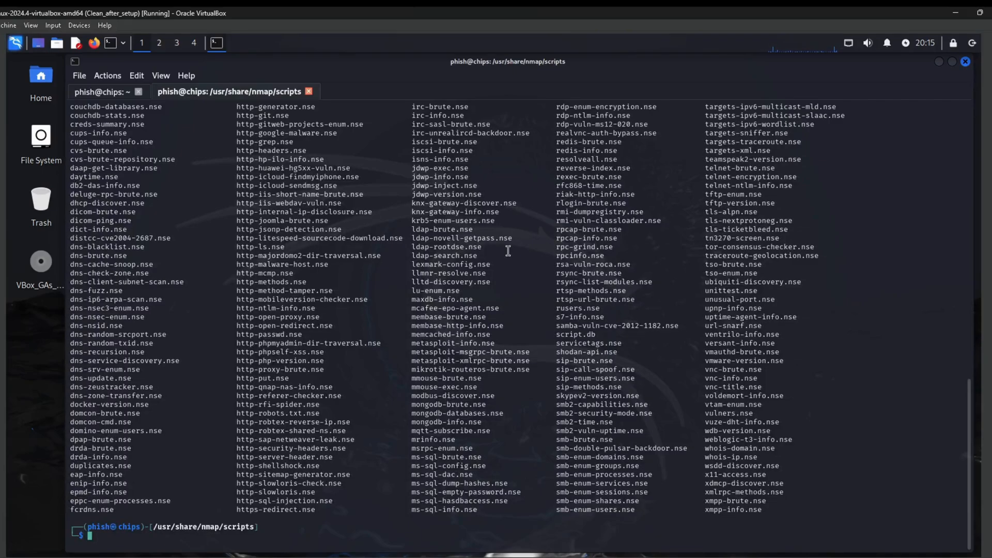
pyautogui.write('ls | grep cve')
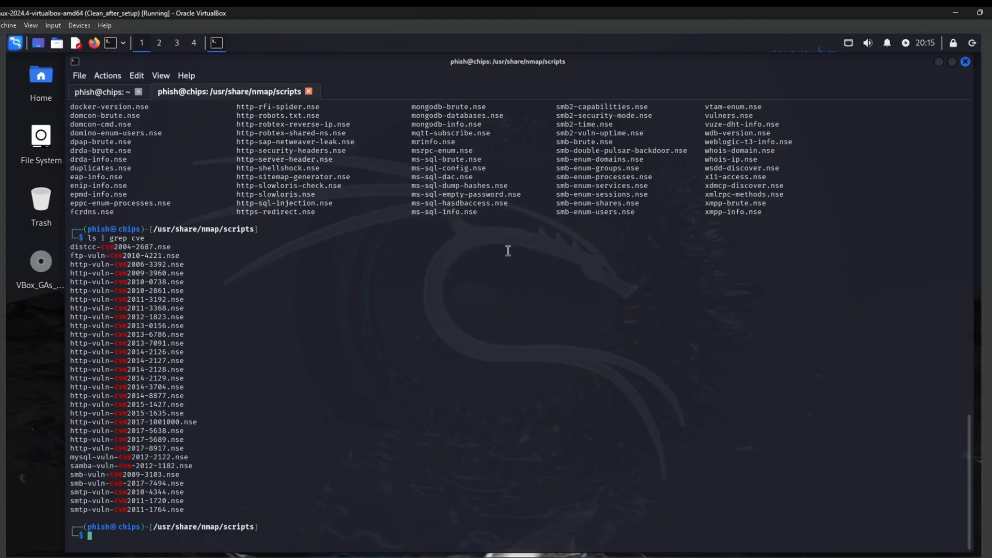
pyautogui.moveTo(466, 227)
pyautogui.write('nmap -n -')
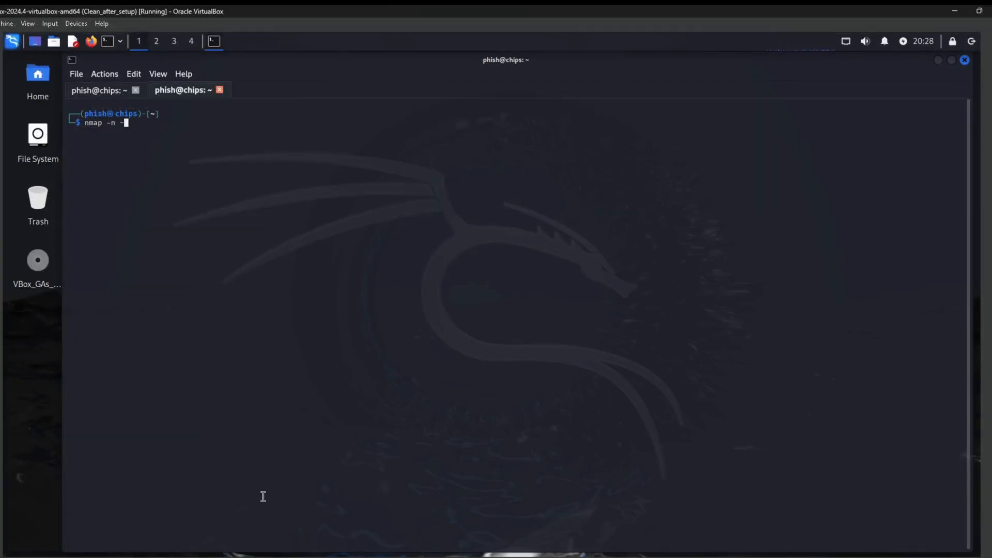
# - Run nmap -n -sV -O on 192.168.56.103 with -oA saving to host_192.168.56.103_scans
pyautogui.write('sV')
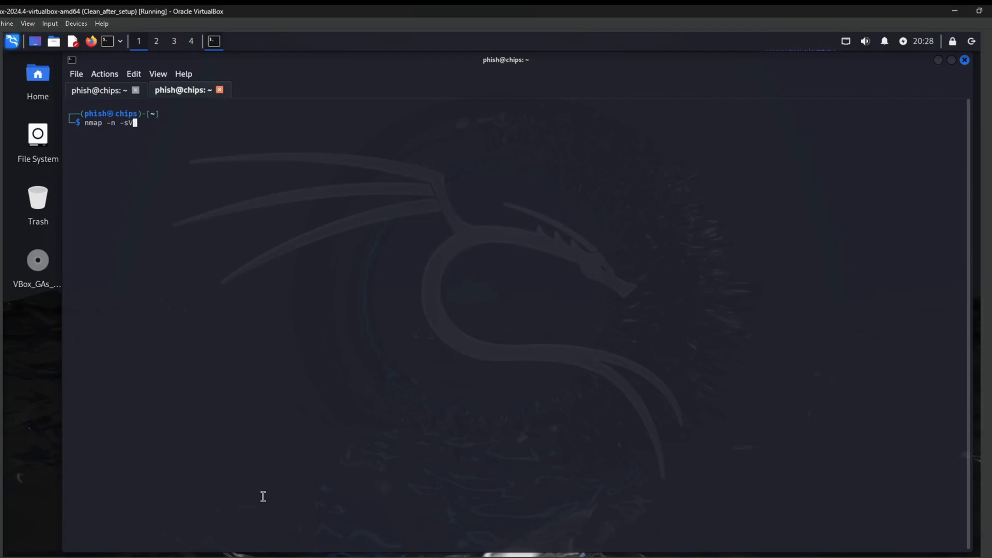
pyautogui.write('-O 192.168.56.103 -o')
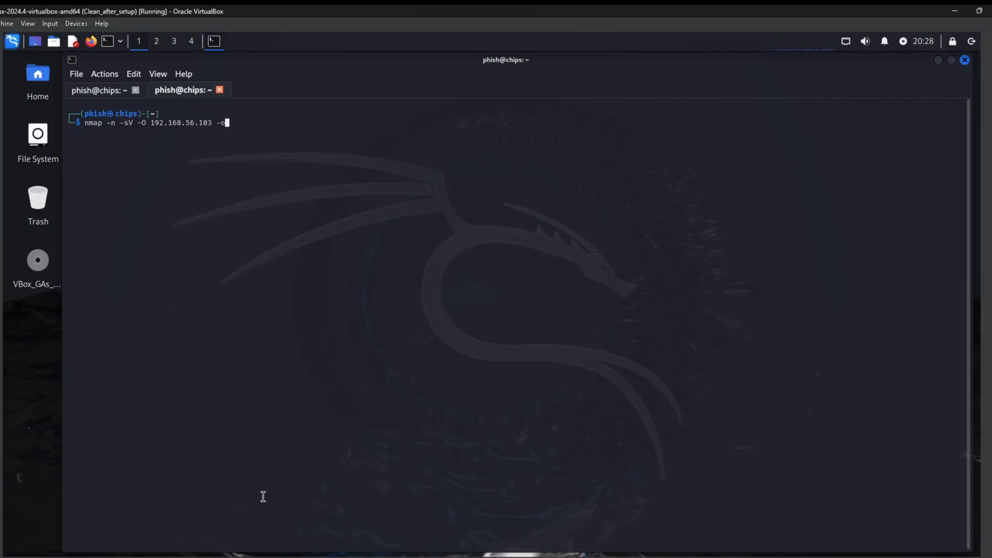
pyautogui.write('A')
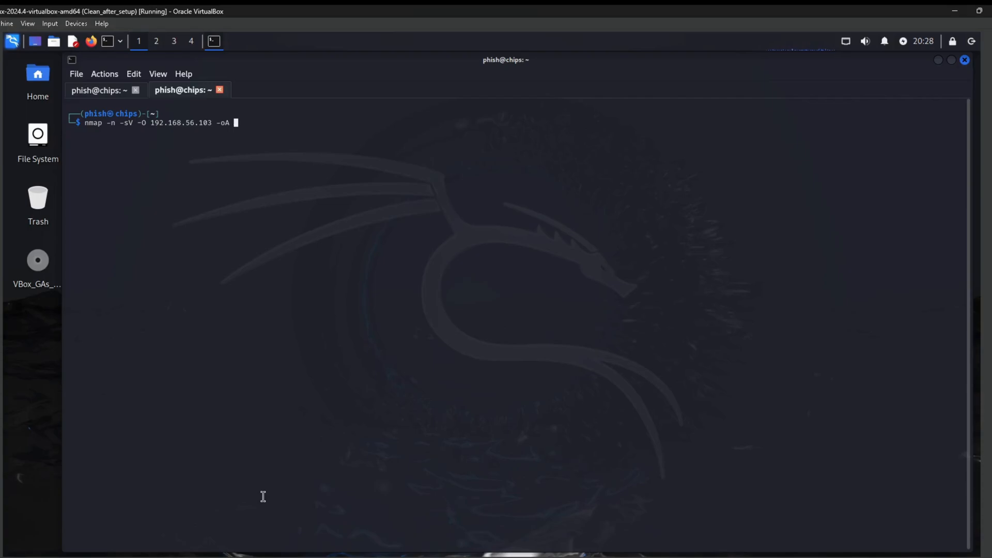
pyautogui.write('host_')
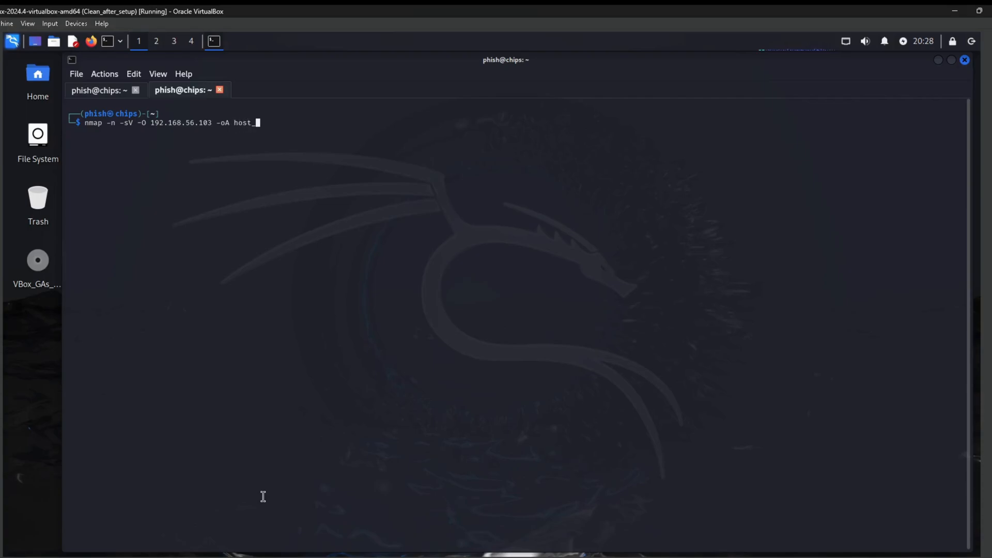
pyautogui.write('192.168.')
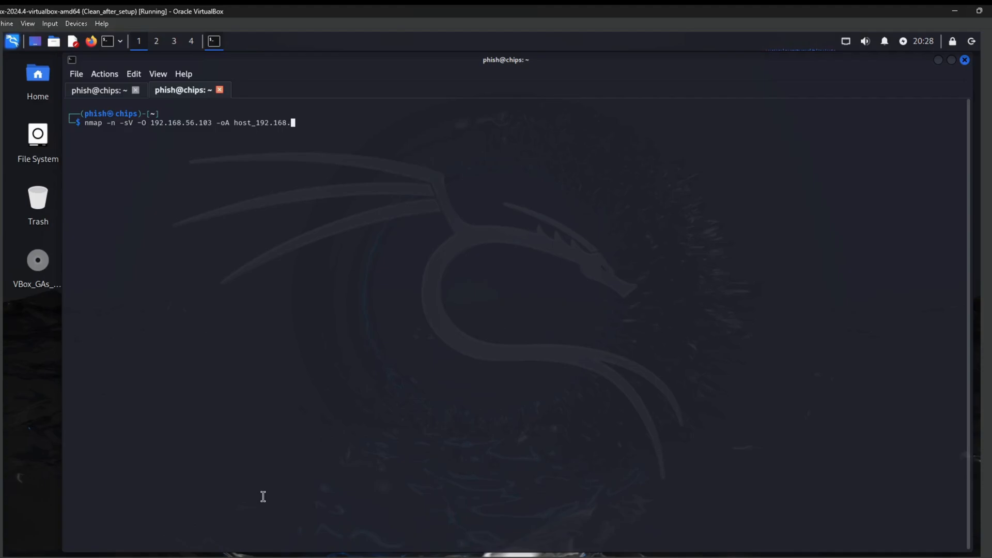
pyautogui.write('56.103_sca')
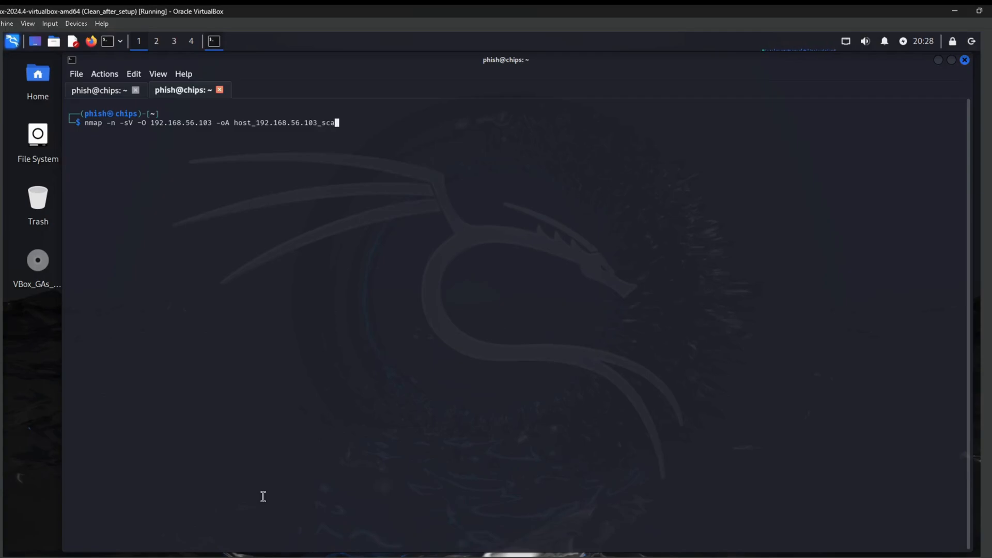
pyautogui.write('ns')
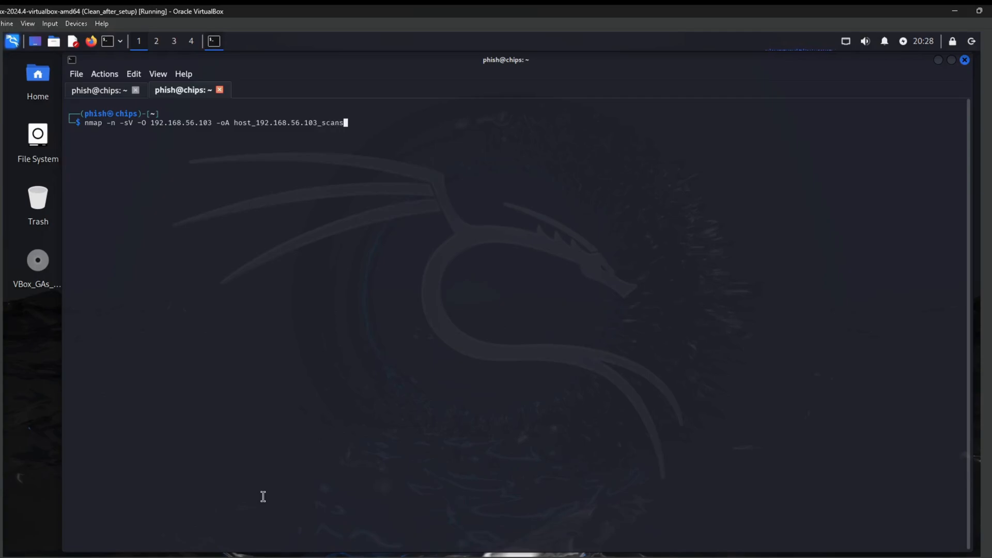
pyautogui.press('Return')
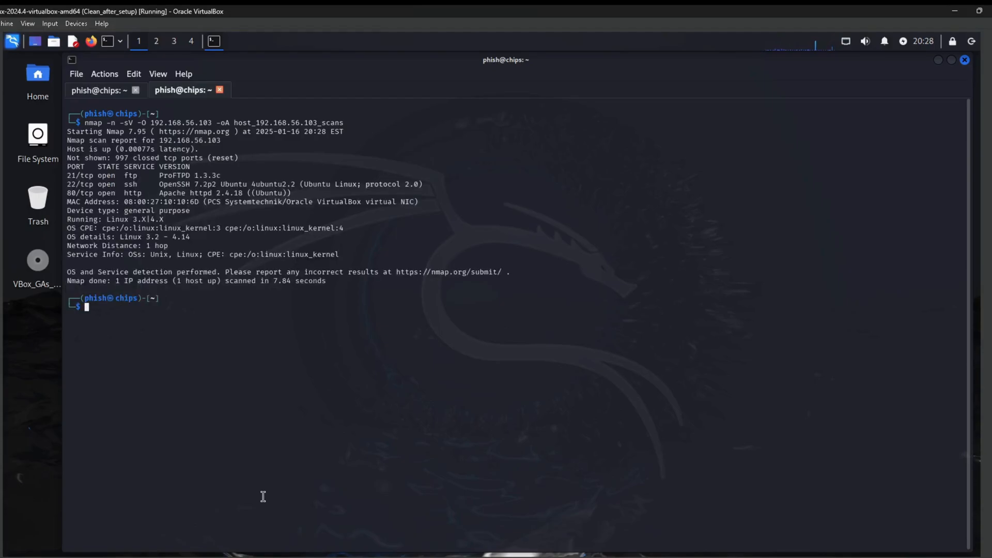
# - List the host_* output files with ls | grep host and cat the .nmap results
pyautogui.write('ls |')
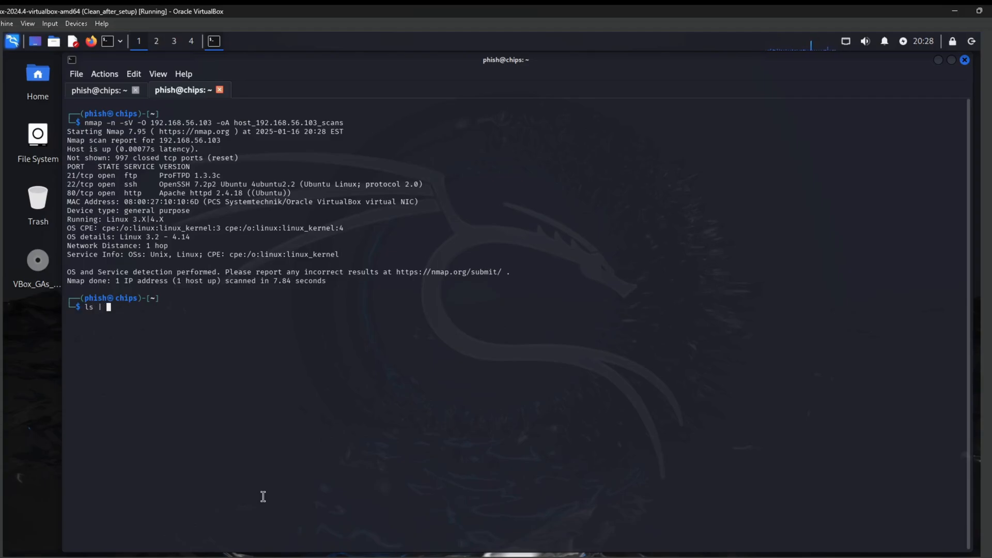
pyautogui.write('grep host')
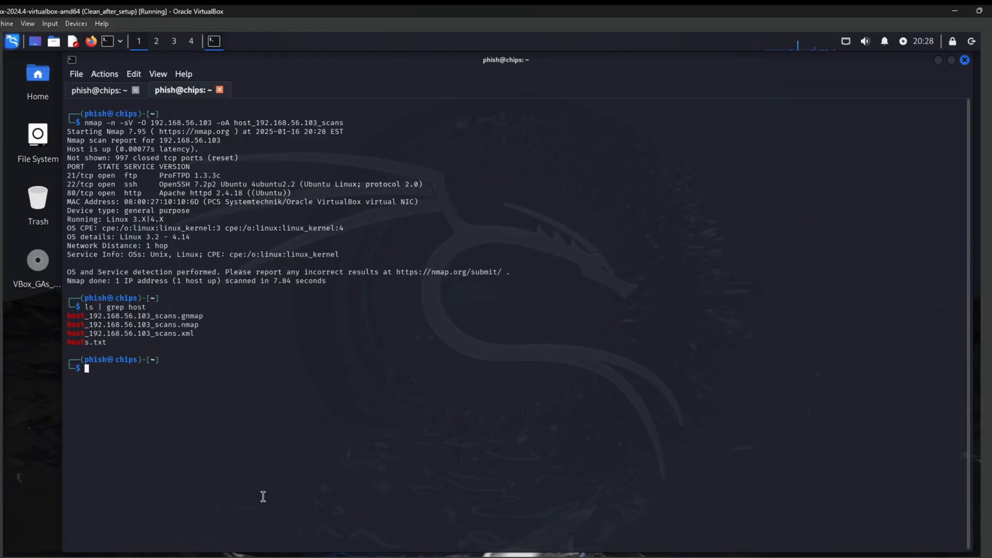
pyautogui.write('cat')
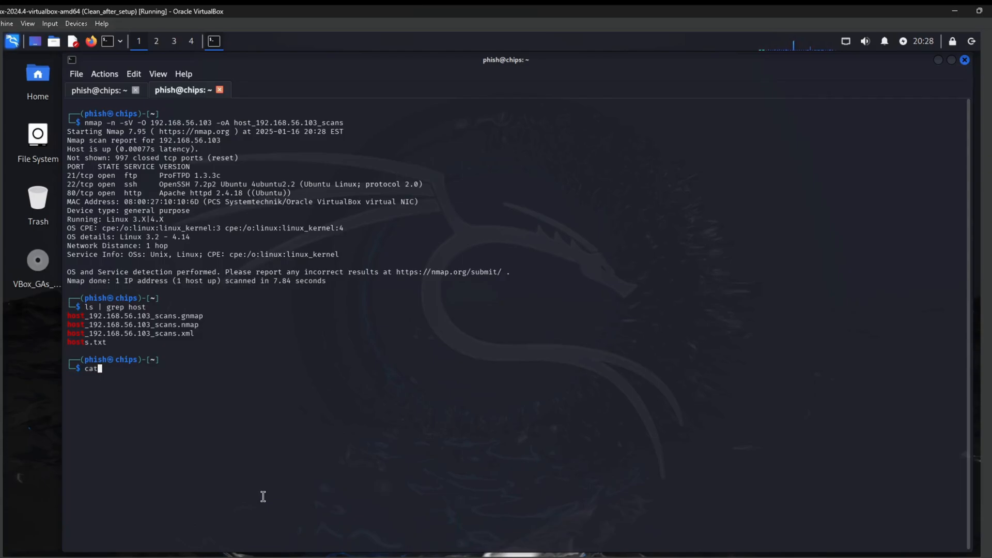
pyautogui.write('host_19')
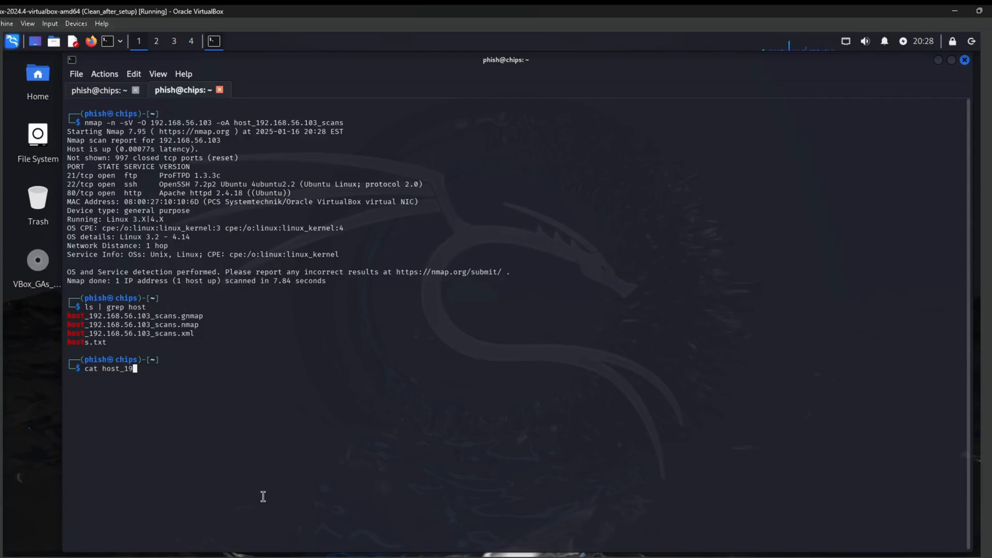